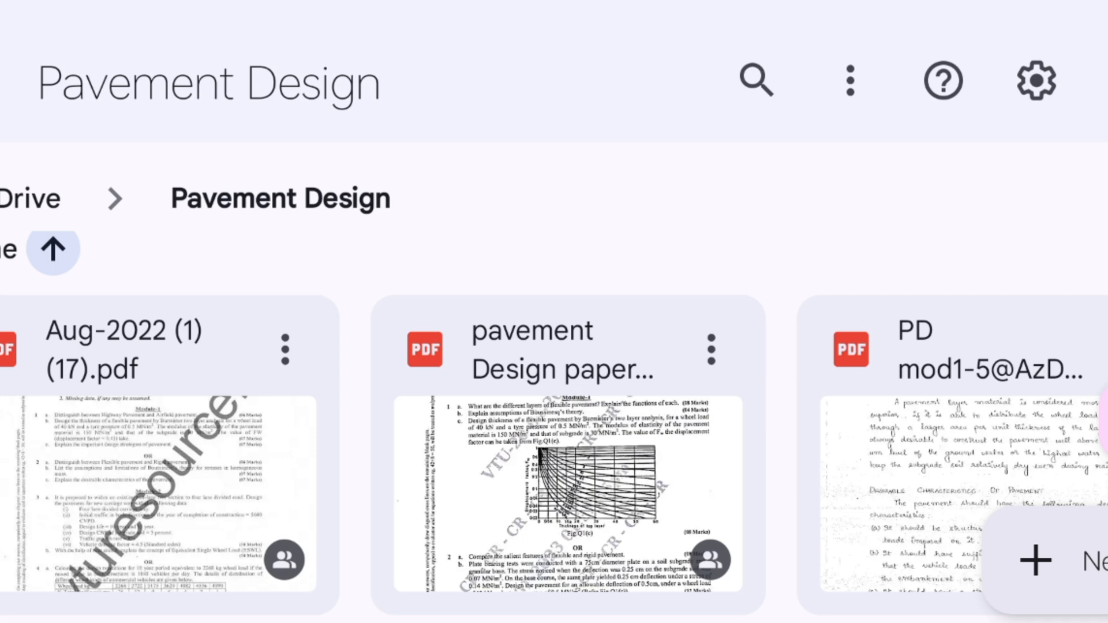
Open the 'pavement Design paper' PDF and scroll to page 2 with Module-3 and Module-4 questions.
scroll("down", 3)
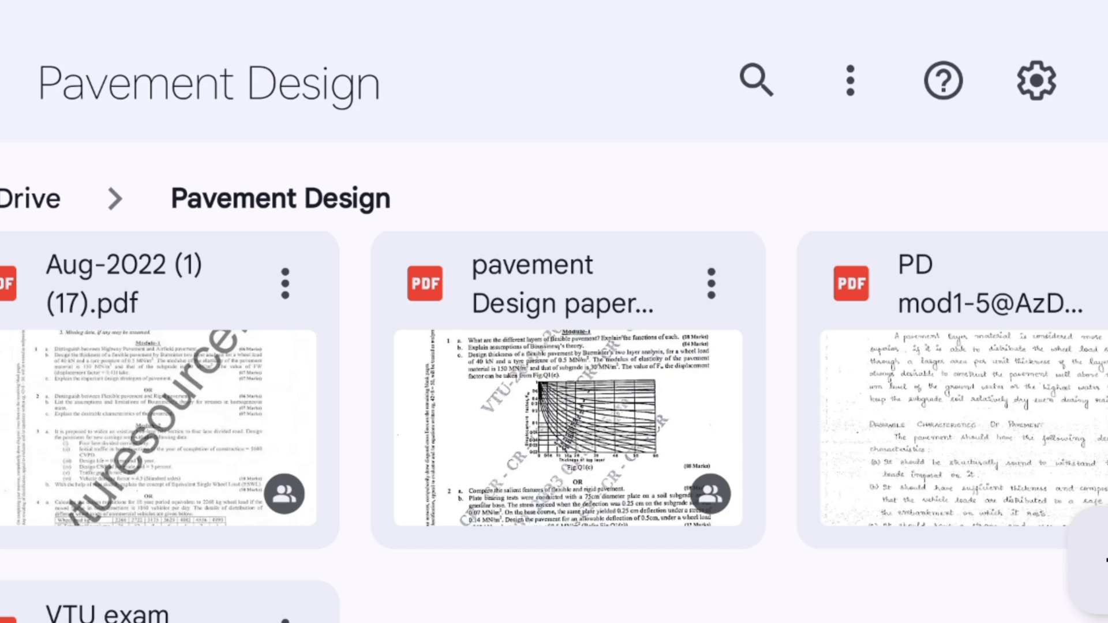
left_click(573, 396)
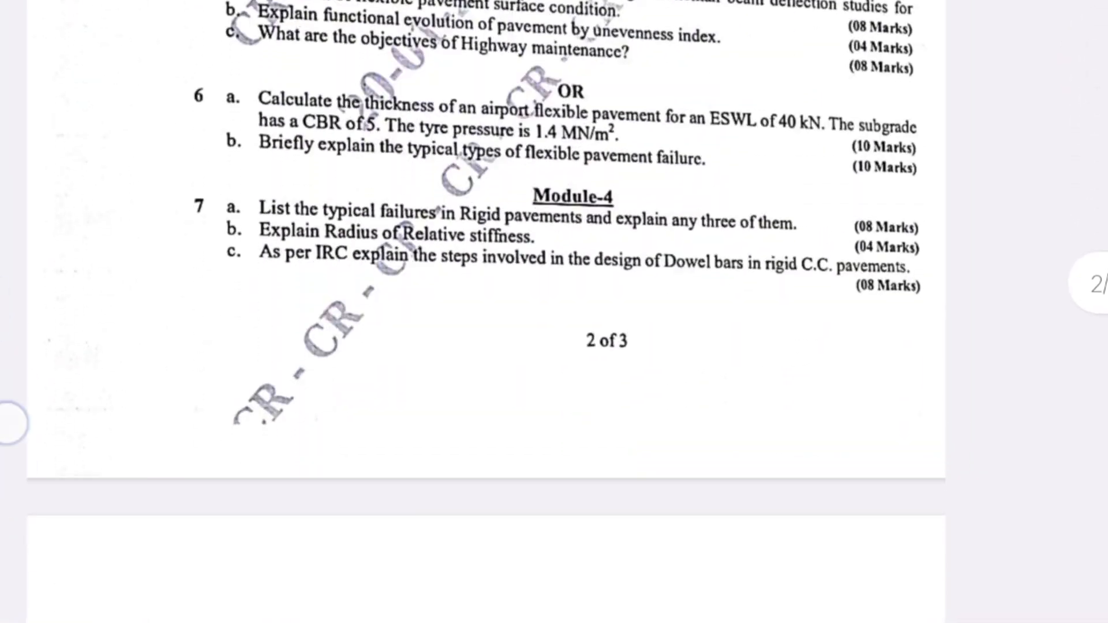